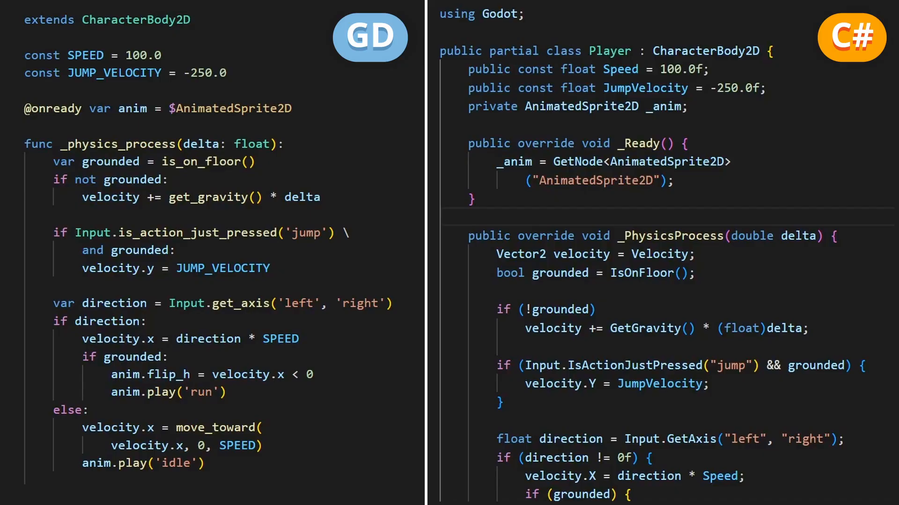
- Create a Timer under the Player as CoyoteTimer and enter 0.1 as its Wait Time
{"action": "scroll", "scroll_direction": "down", "scroll_amount": 3}
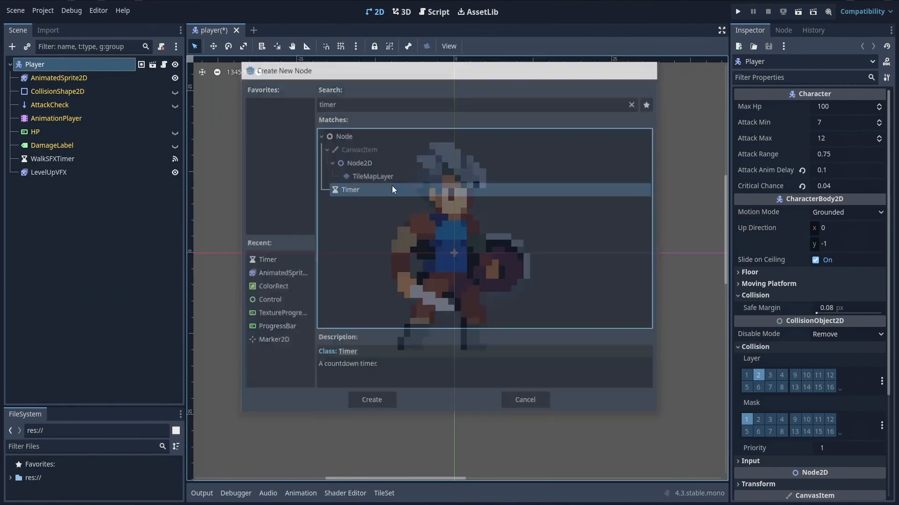
{"action": "left_click", "coordinate": [371, 399]}
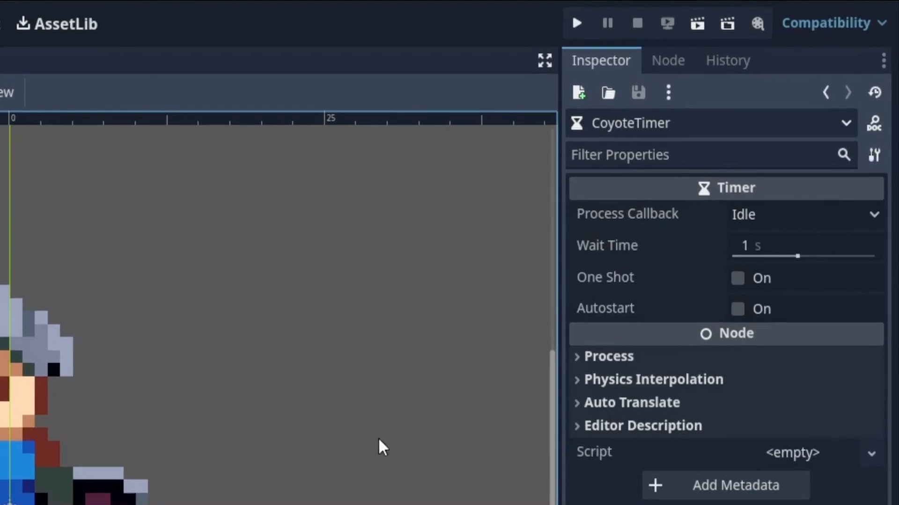
{"action": "left_click", "coordinate": [796, 247]}
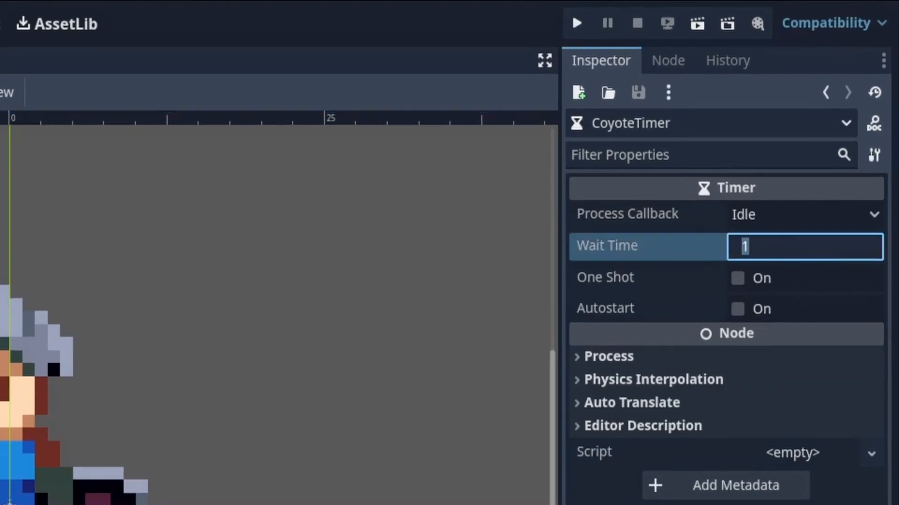
{"action": "type", "text": "0.1"}
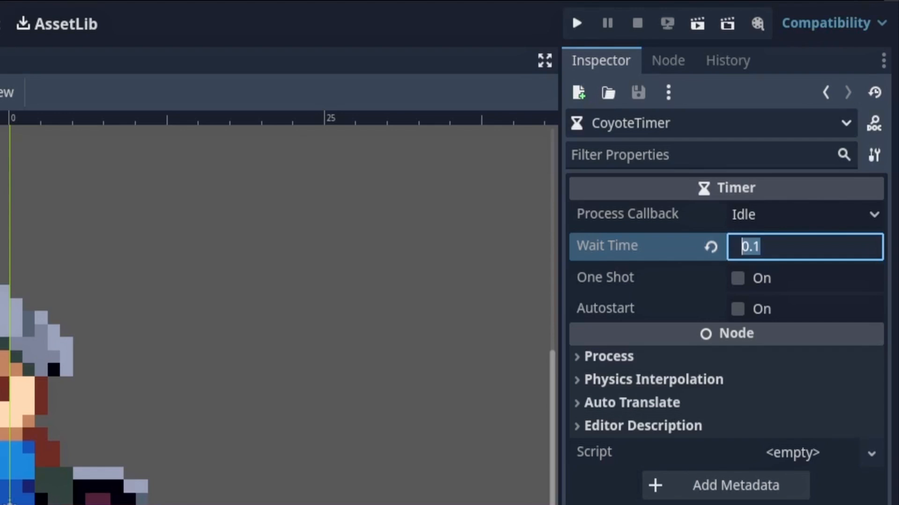
{"action": "type", "text": "0.4"}
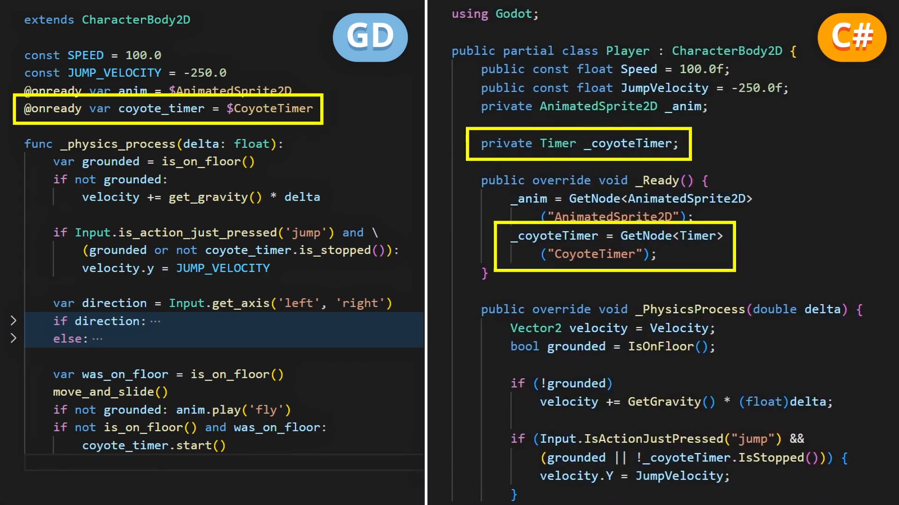
- Scroll the C# pane through the physics process, showing the is_stopped() jump check and wasOnFloor tracking
{"action": "scroll", "scroll_direction": "down", "scroll_amount": 3}
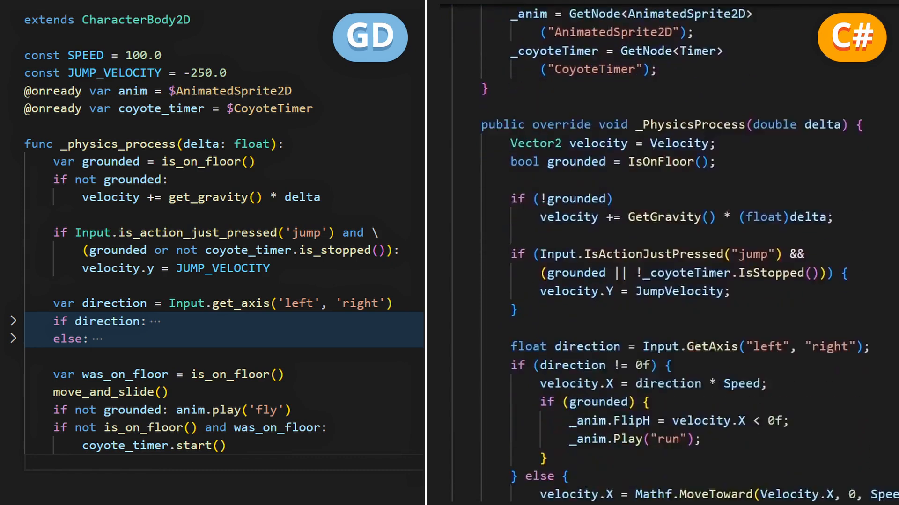
{"action": "scroll", "scroll_direction": "down", "scroll_amount": 3}
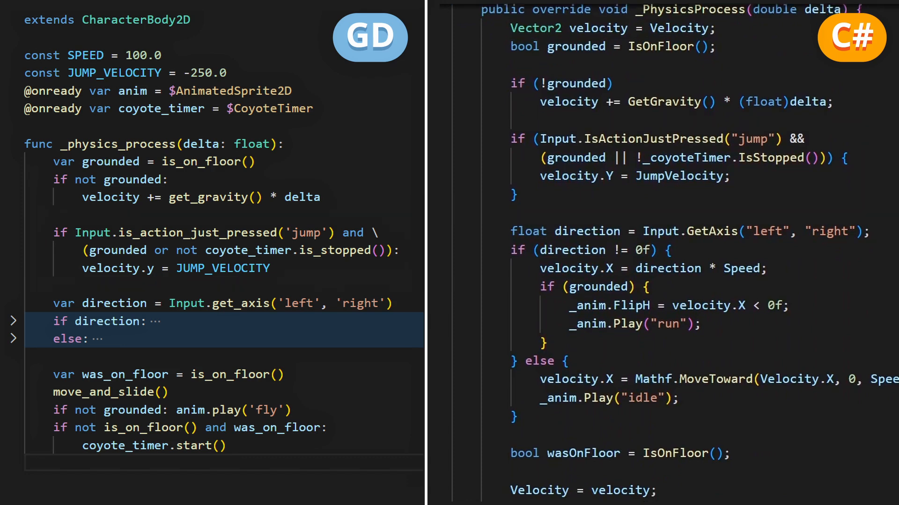
{"action": "scroll", "scroll_direction": "down", "scroll_amount": 3}
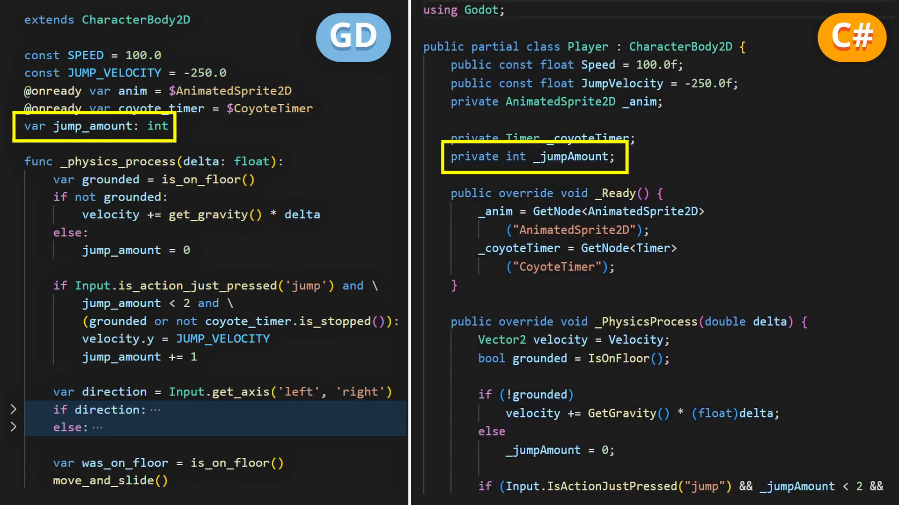
- Scroll the C# code to where _jumpAmount resets when grounded and increments after each jump
{"action": "scroll", "scroll_direction": "down", "scroll_amount": 3}
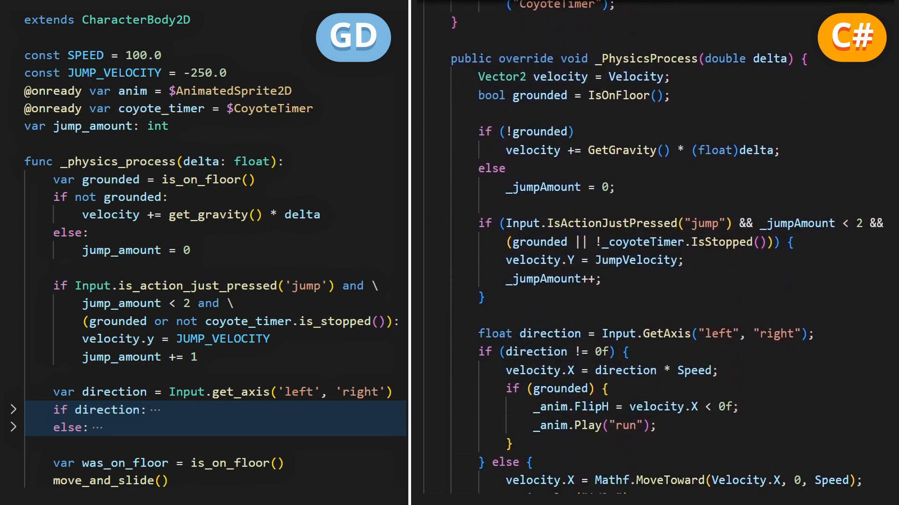